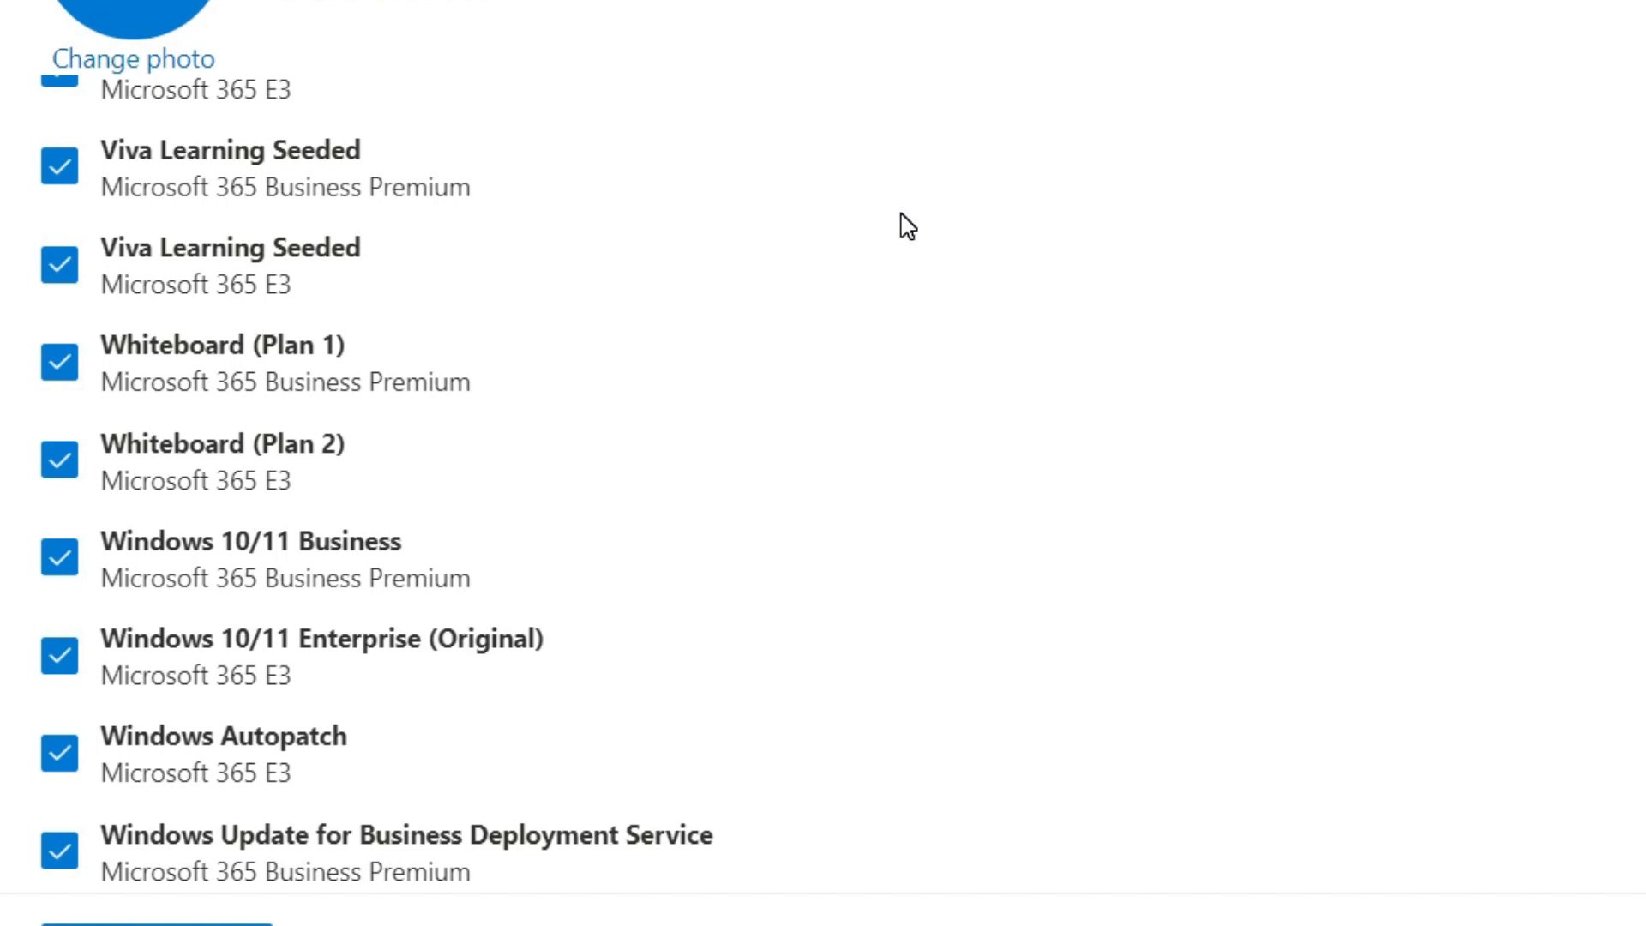
mouse_move(911, 222)
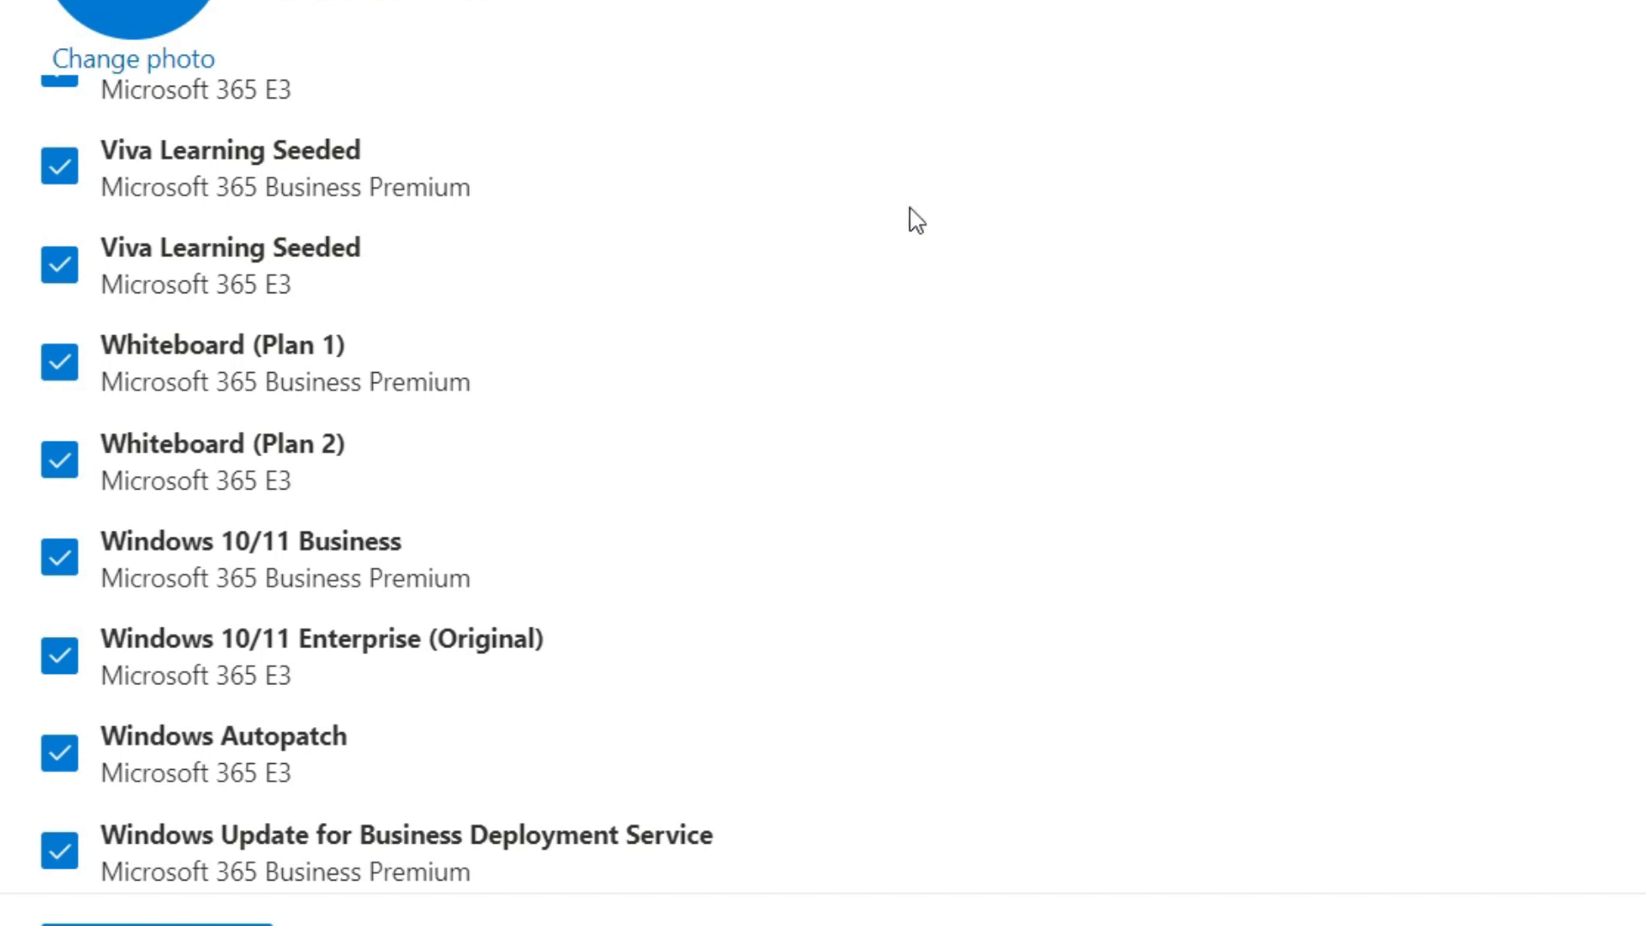
mouse_move(1025, 264)
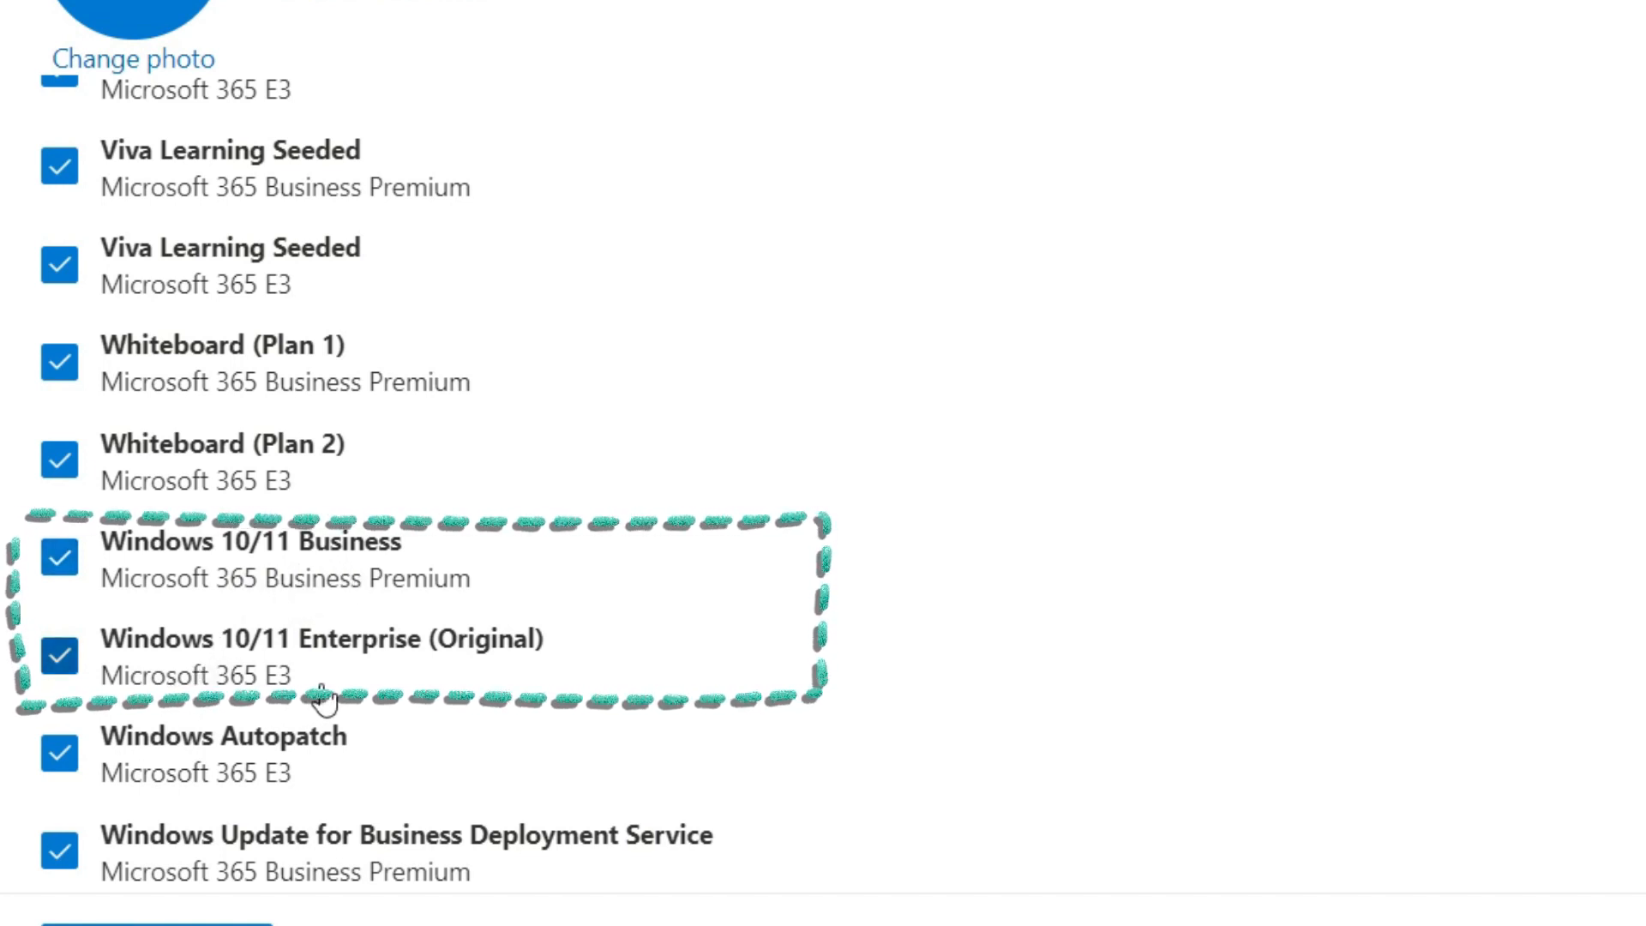
mouse_move(430, 676)
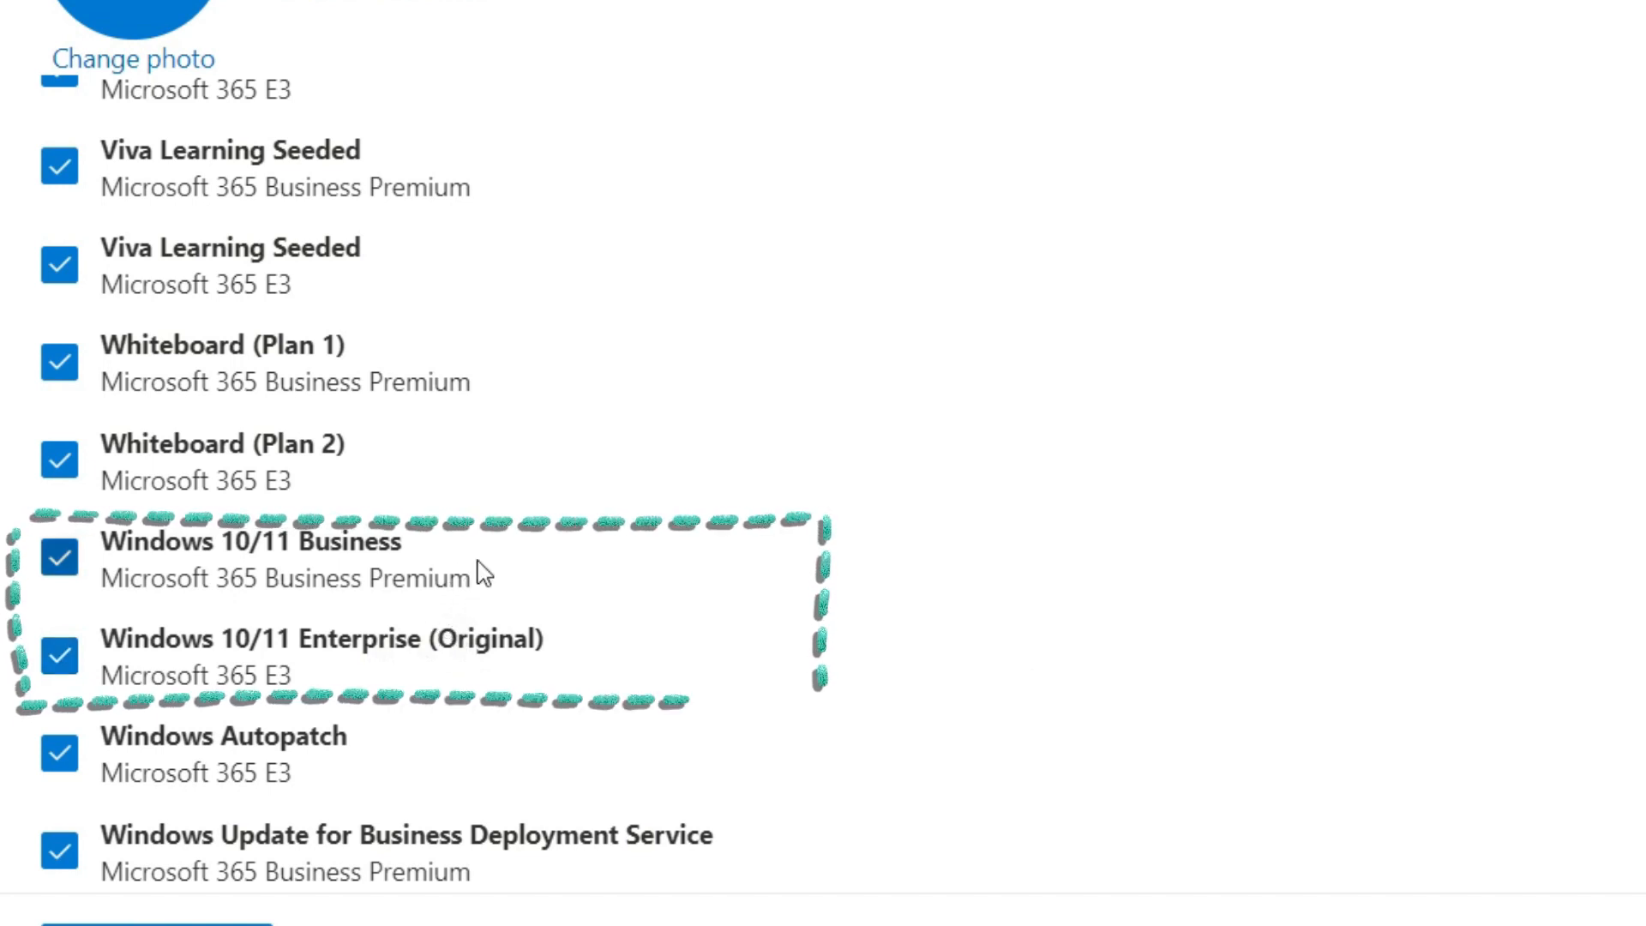
mouse_move(478, 572)
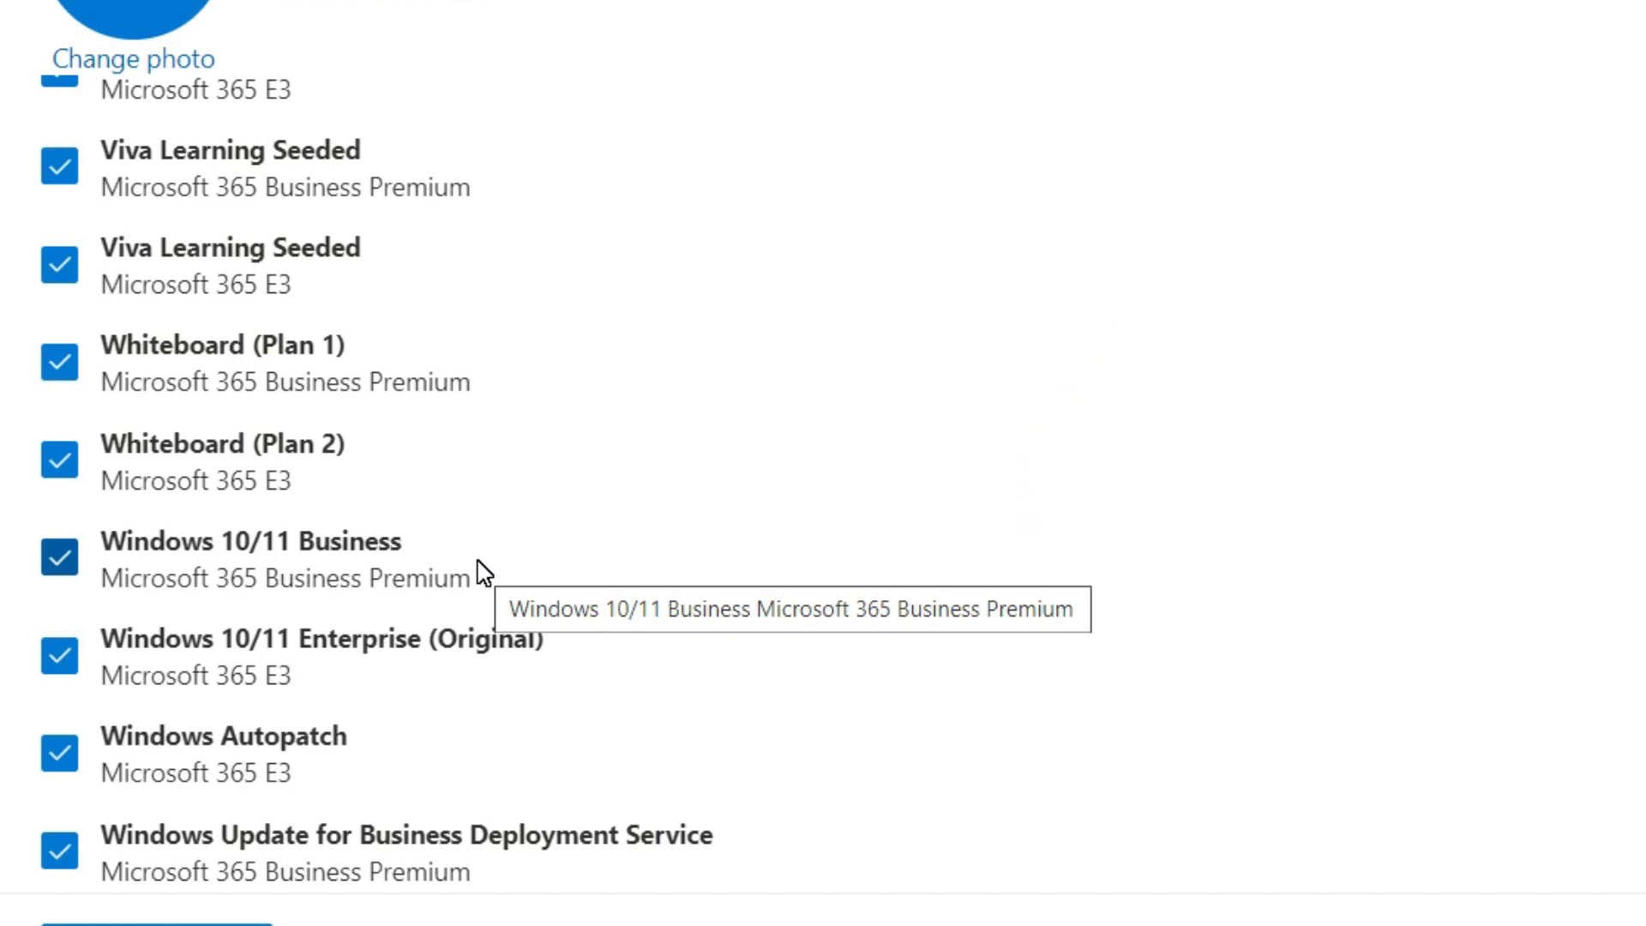
mouse_move(485, 570)
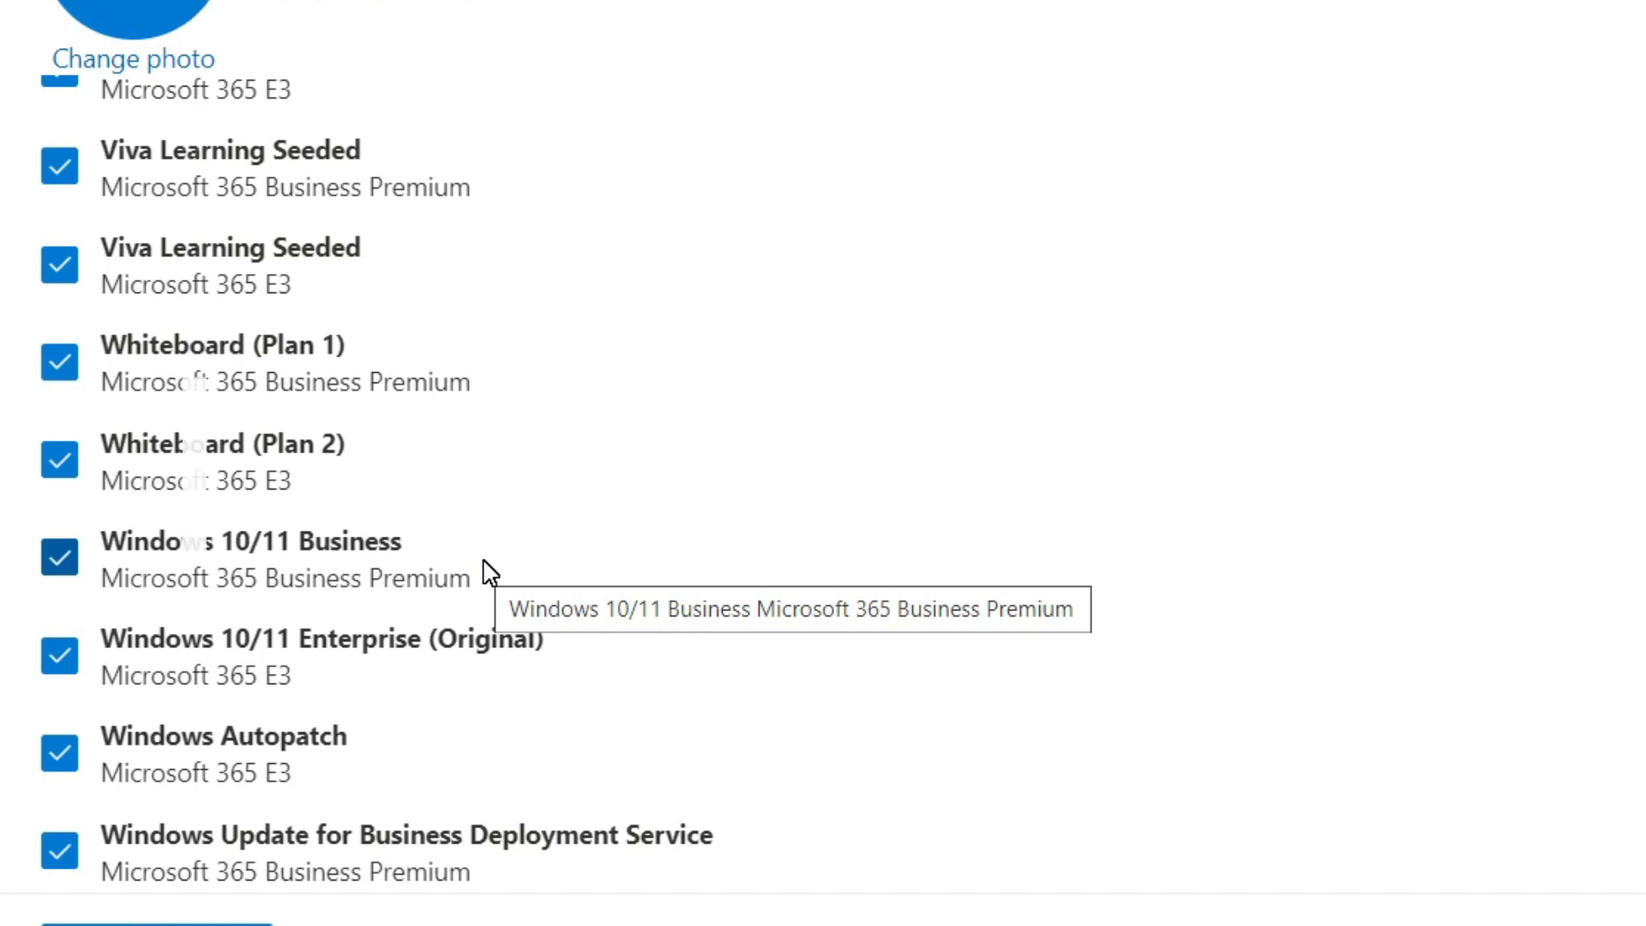
mouse_move(567, 609)
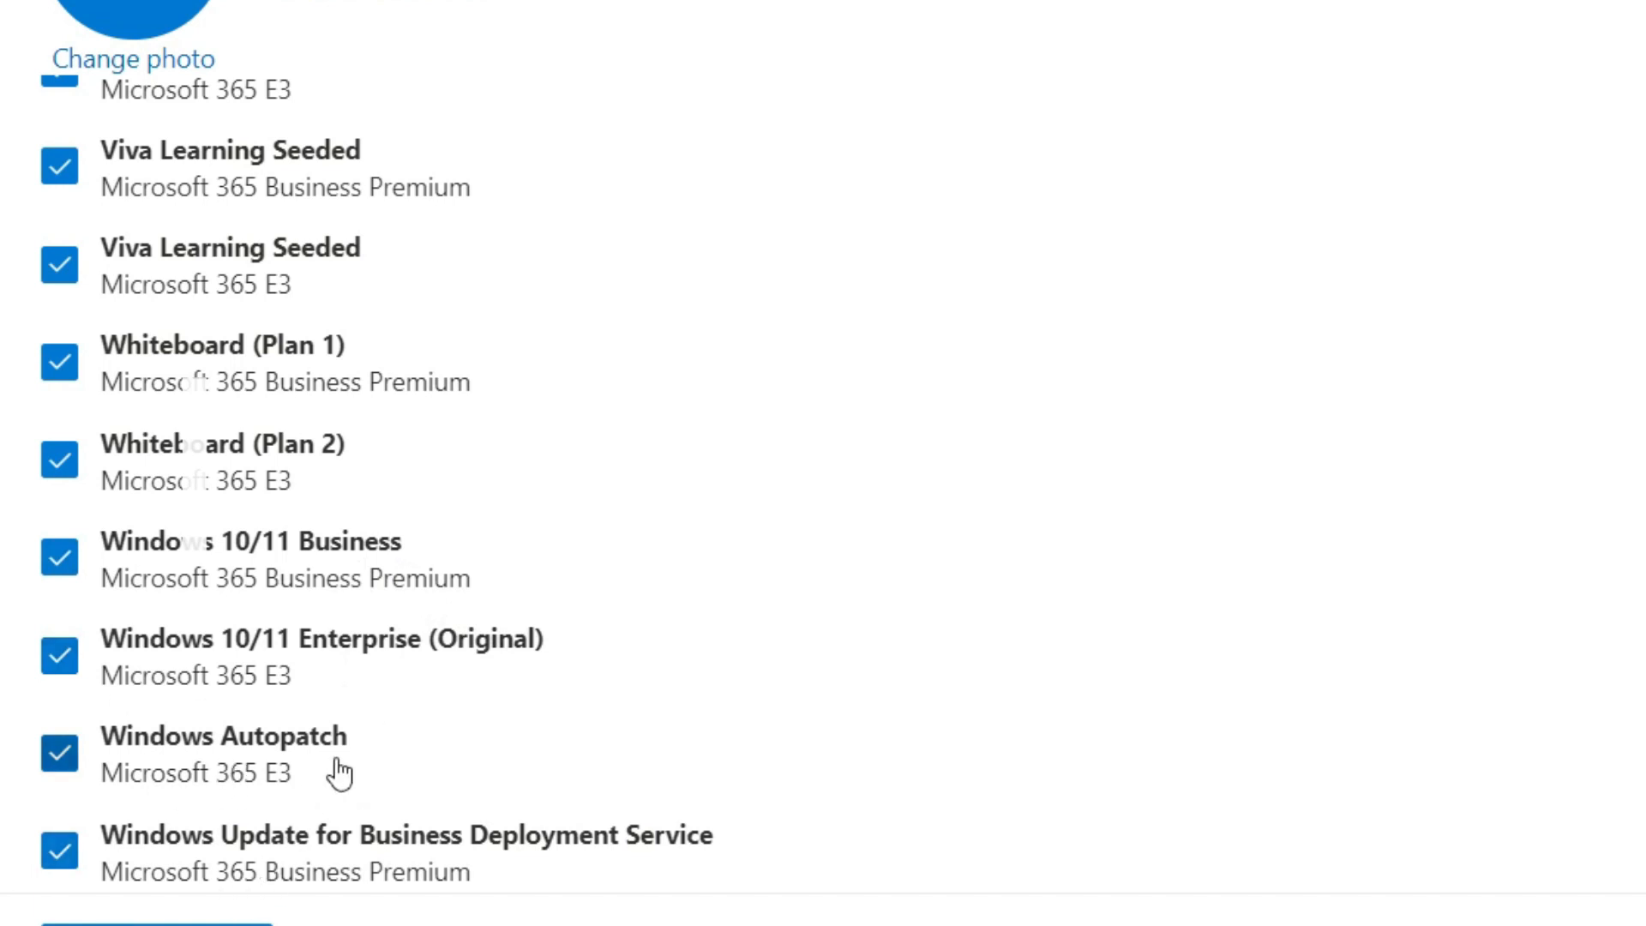
mouse_move(391, 665)
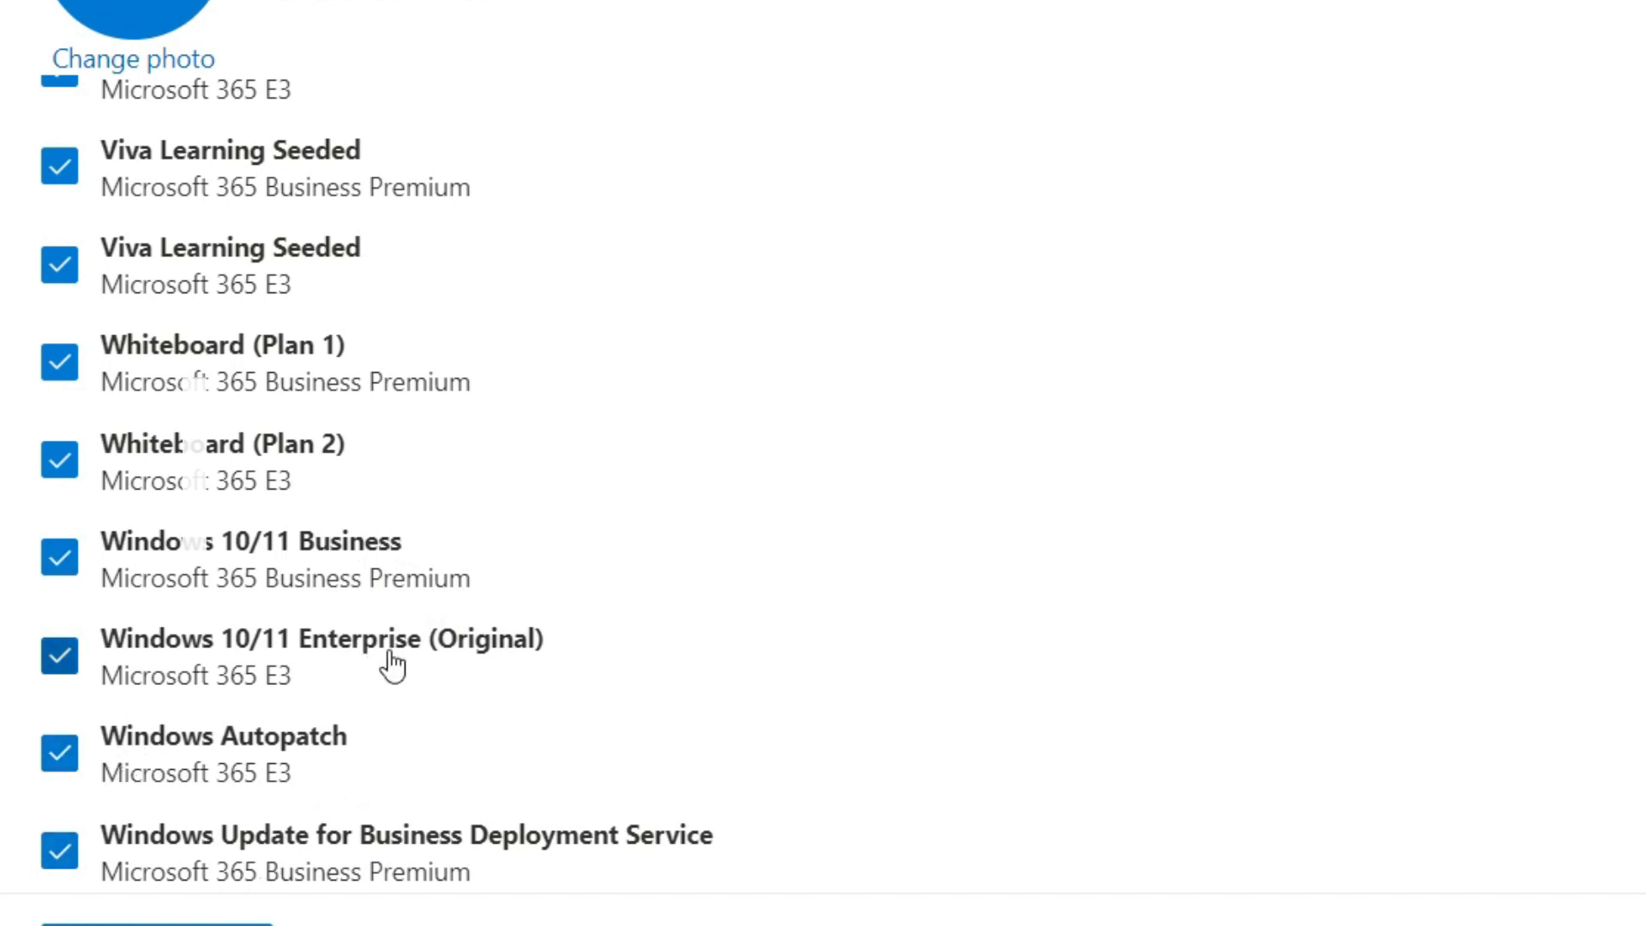
mouse_move(564, 599)
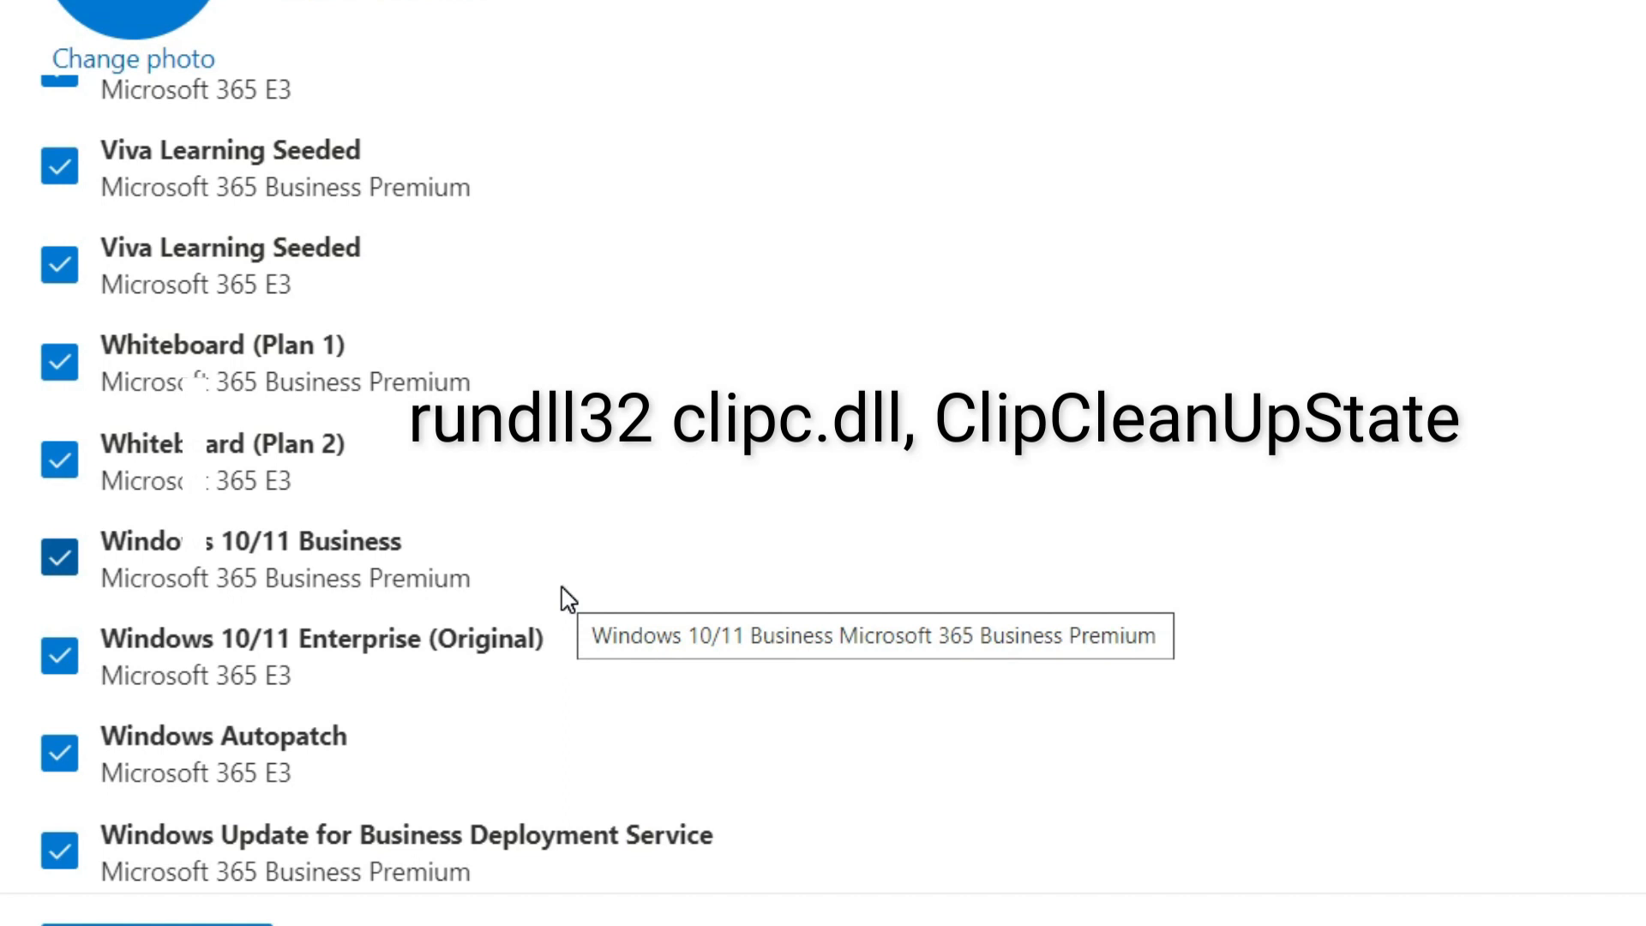
mouse_move(537, 600)
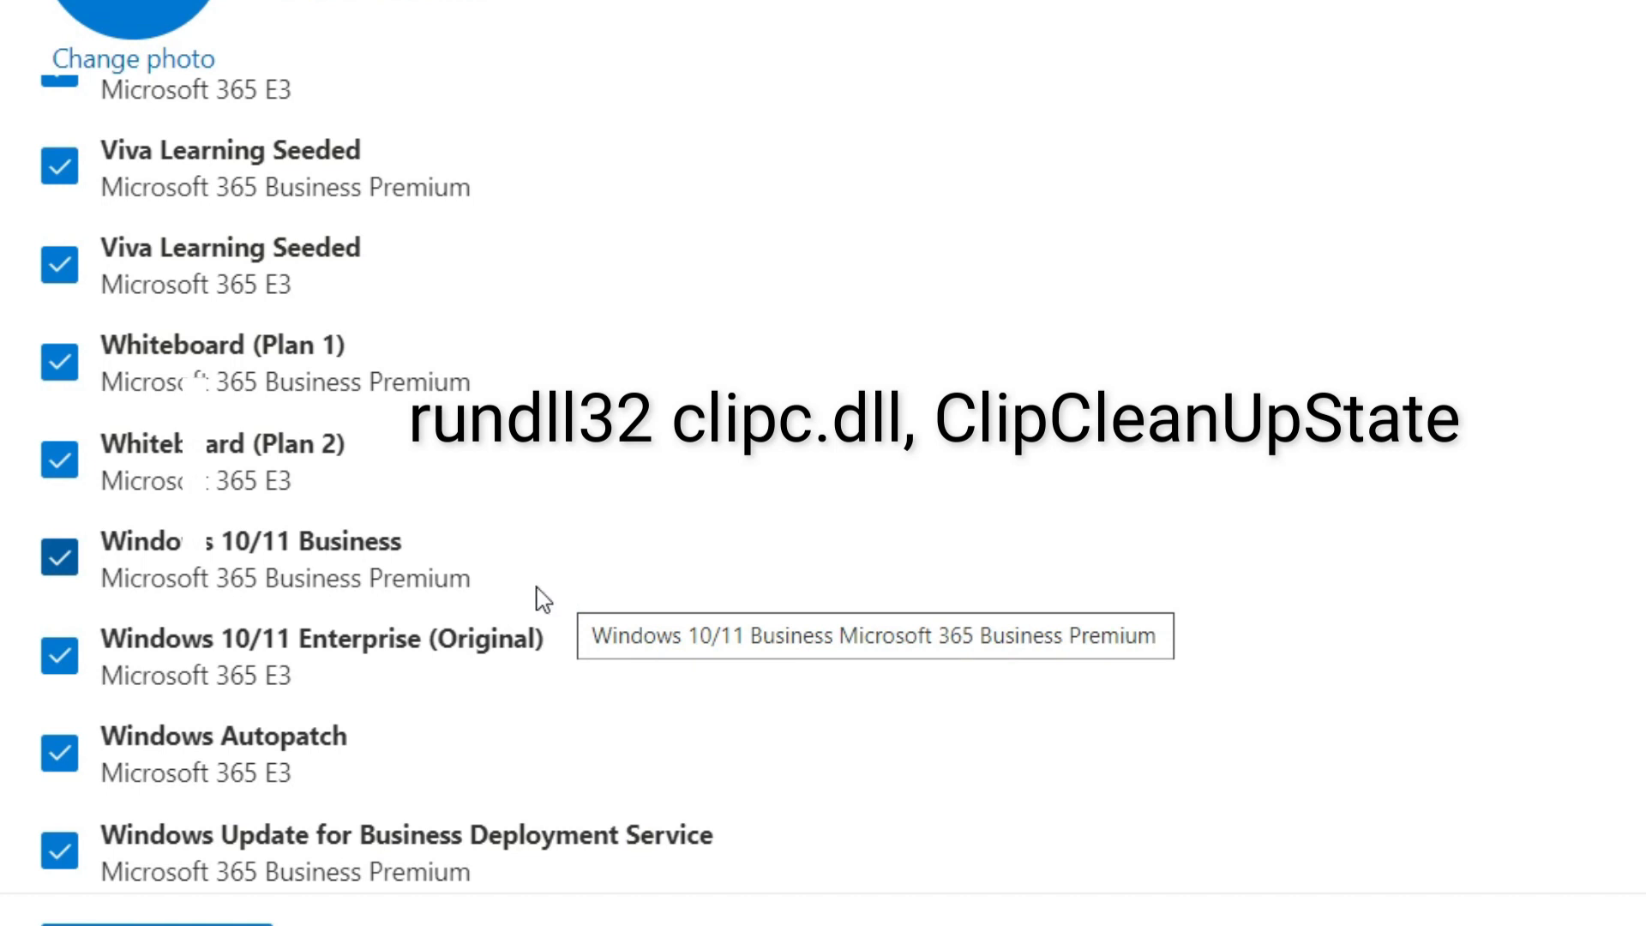
mouse_move(468, 609)
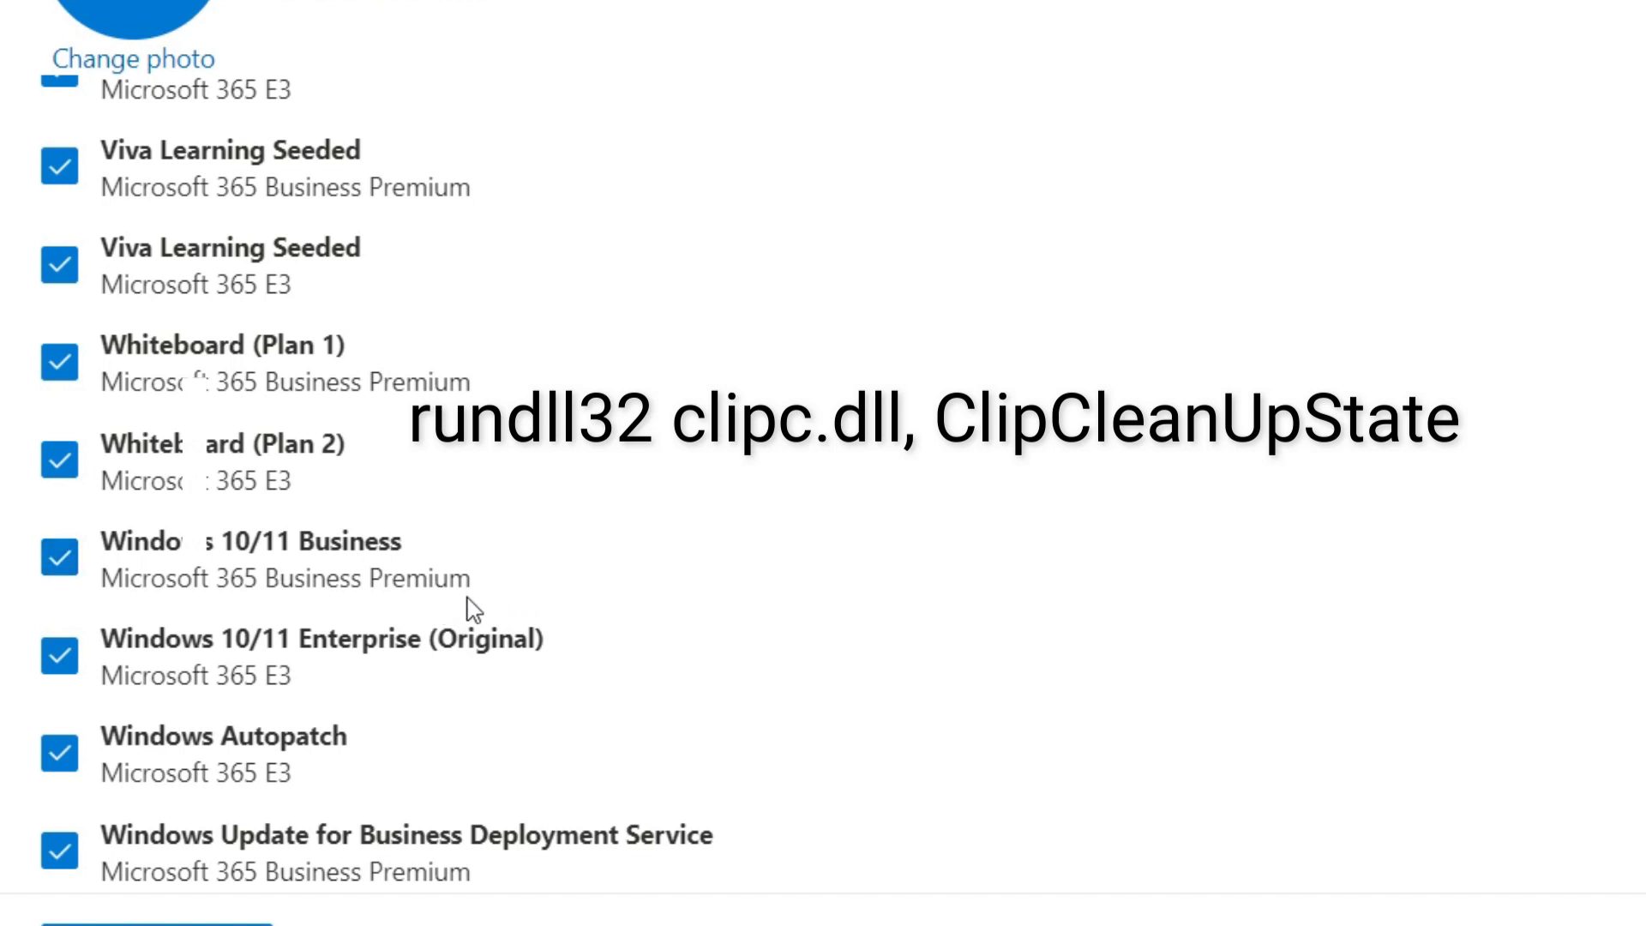
mouse_move(519, 701)
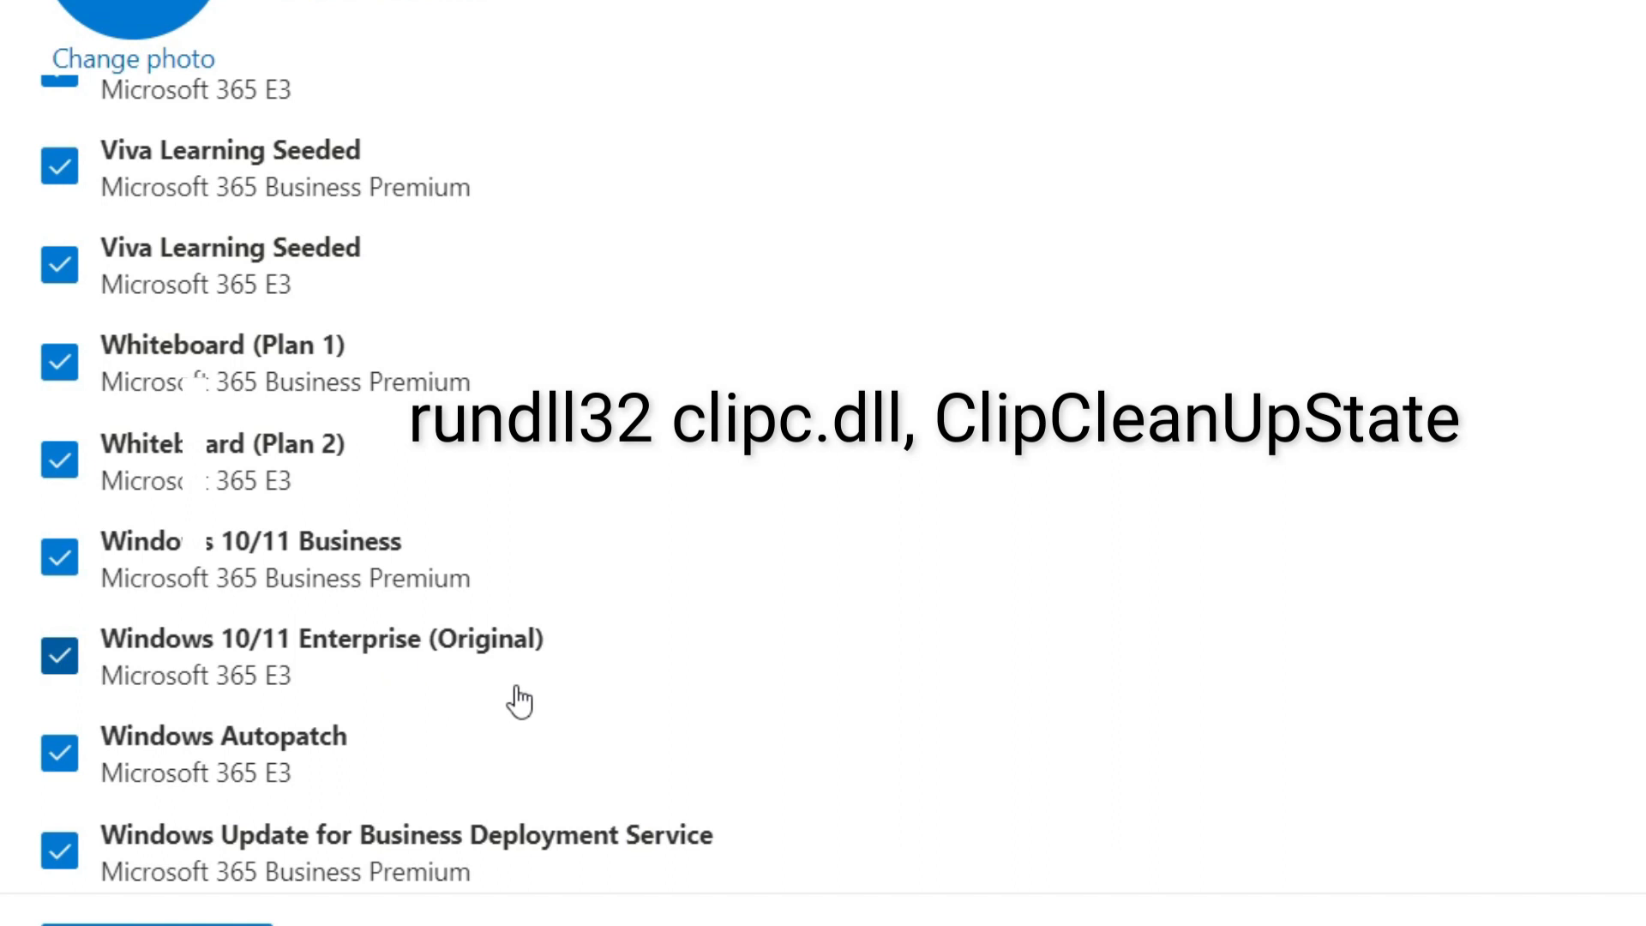
mouse_move(521, 698)
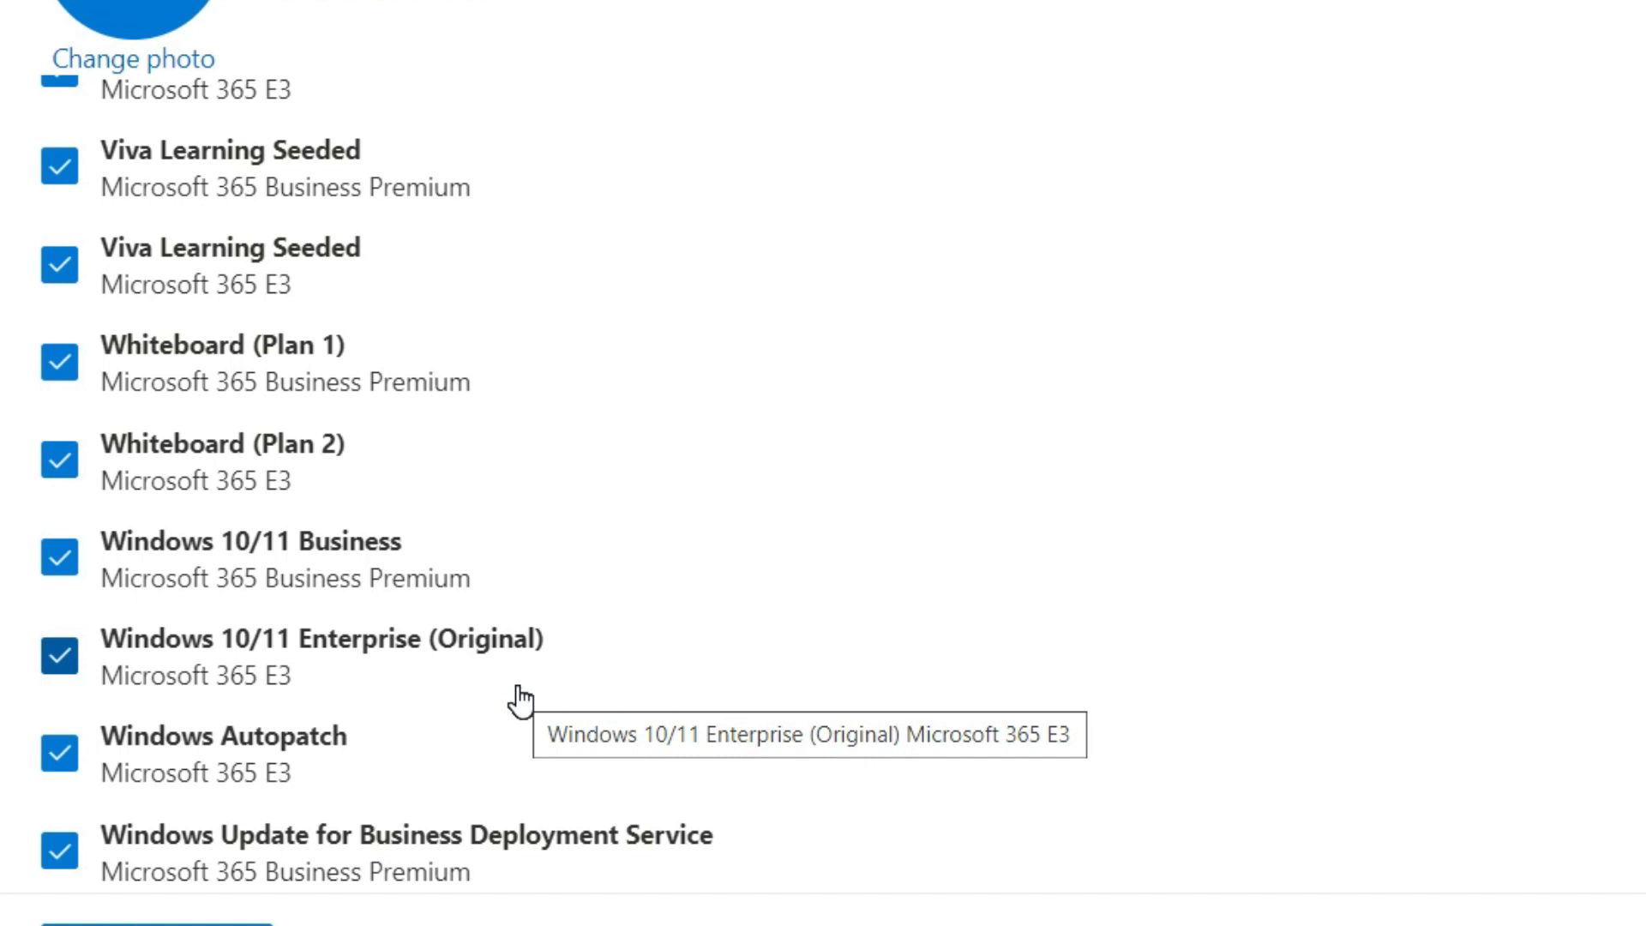
mouse_move(535, 588)
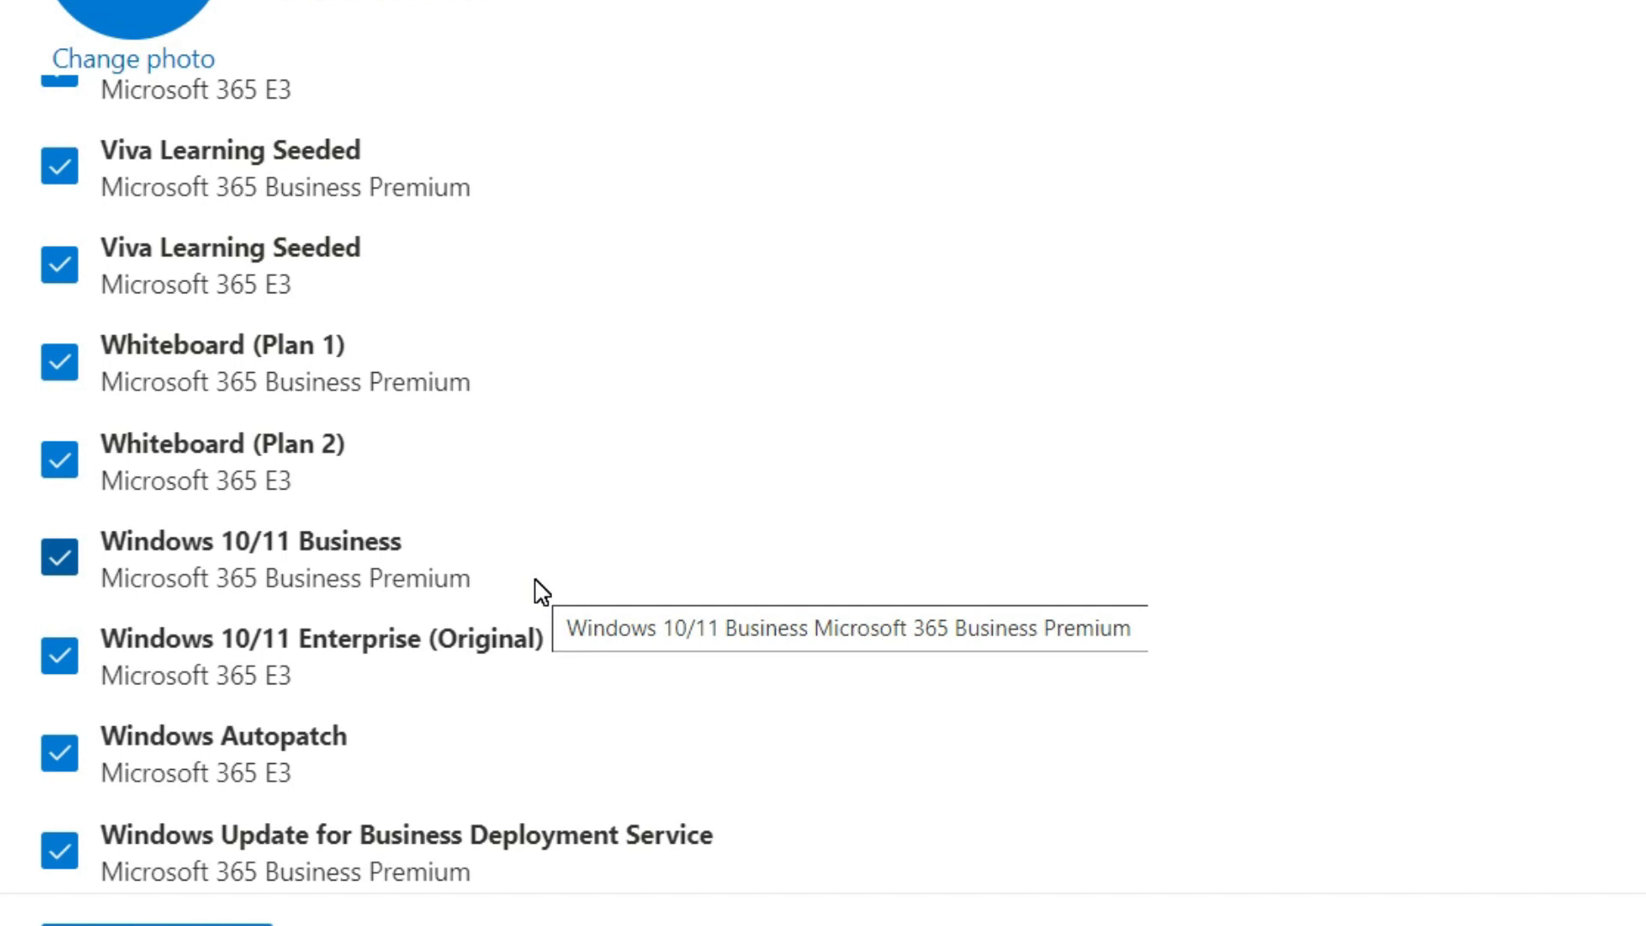